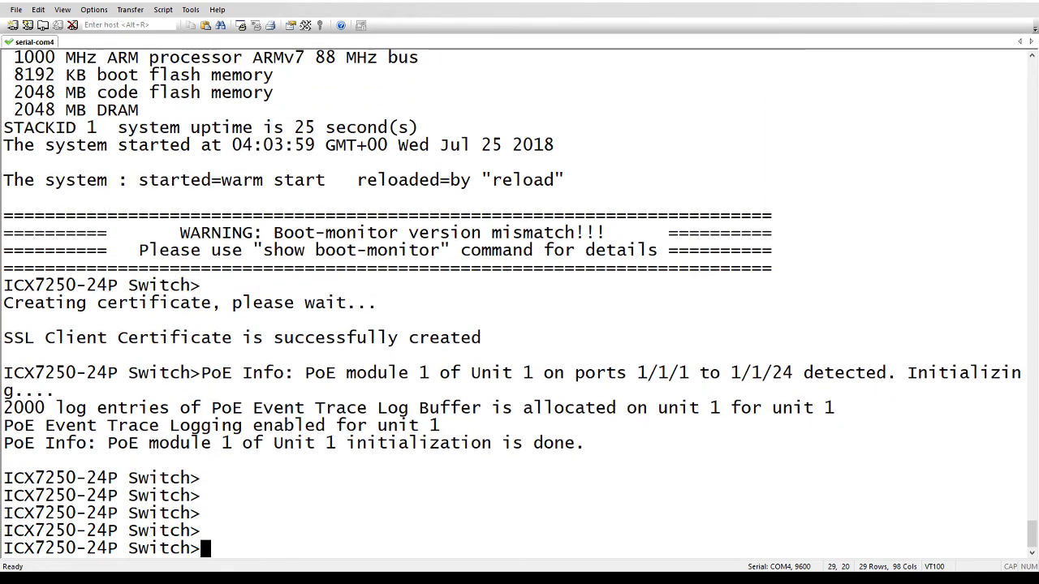
Step: Run 'show version' on the ICX7250 and page through the output with the boot-monitor mismatch warning
text(show v)
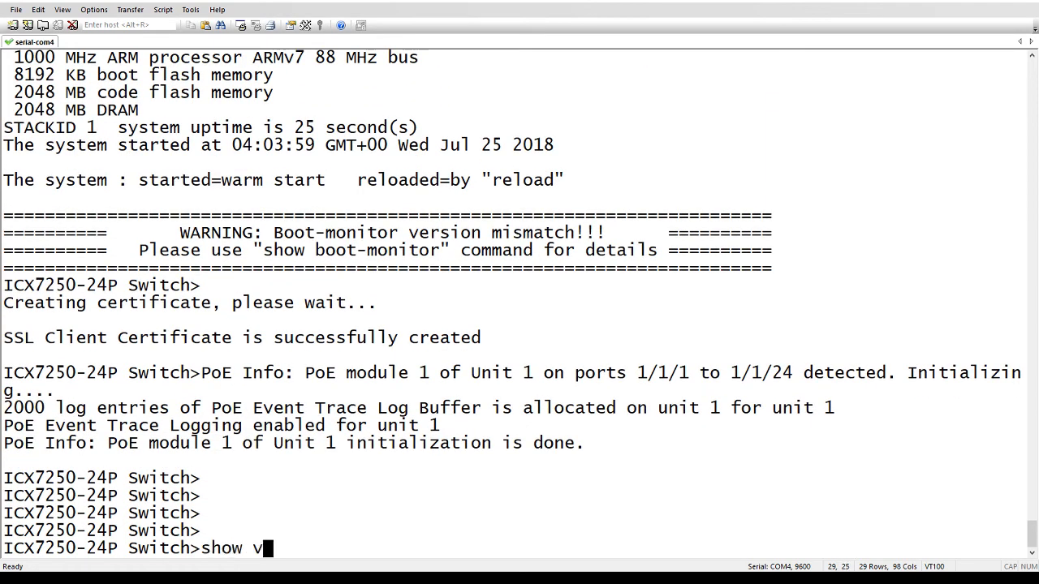
key(Return)
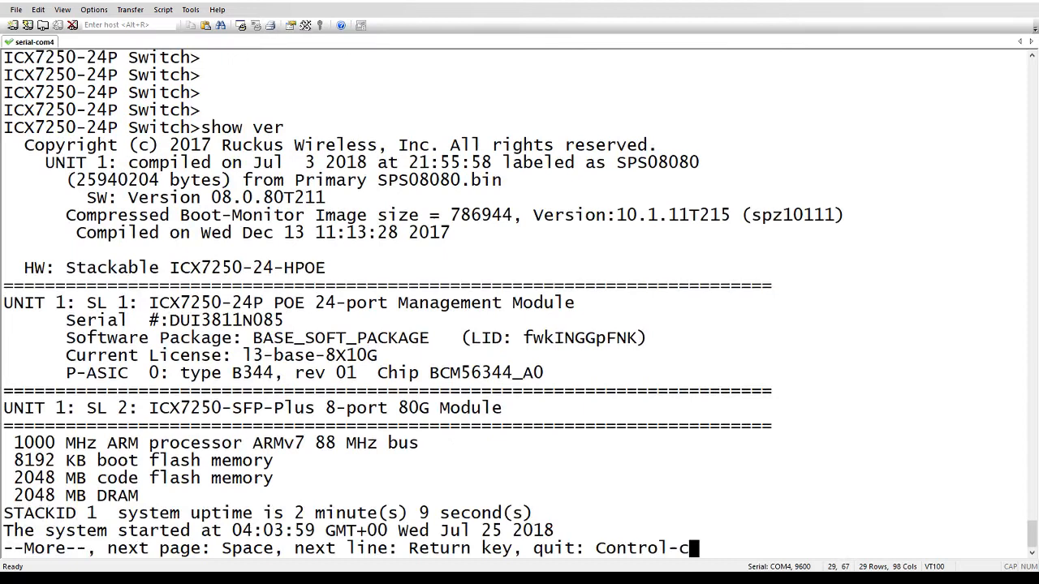
key(space)
text(en)
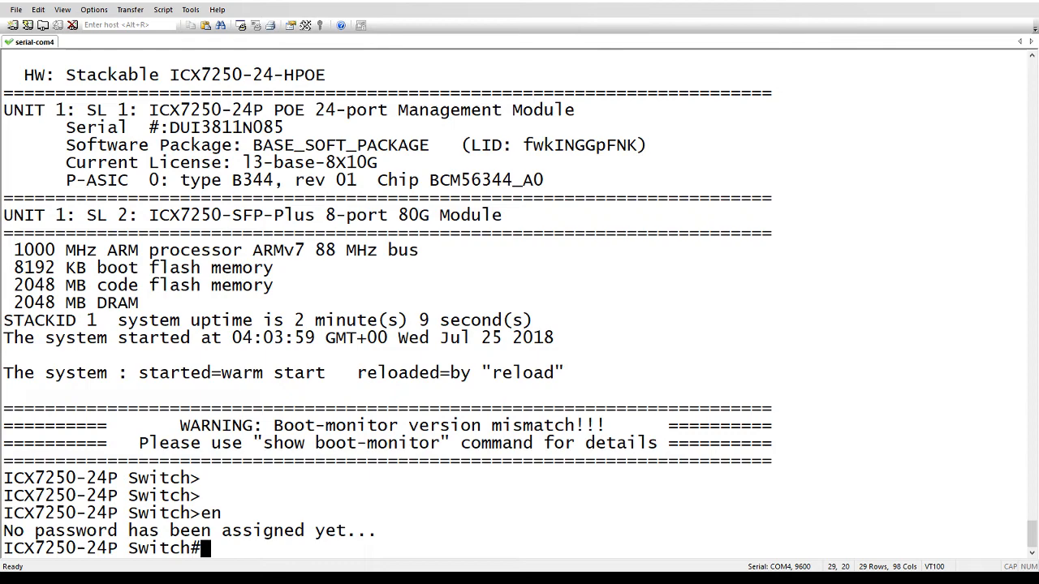
Step: Run 'show boot-monitor' revealing current 10.1.11 versus recommended 10.1.12
text(show)
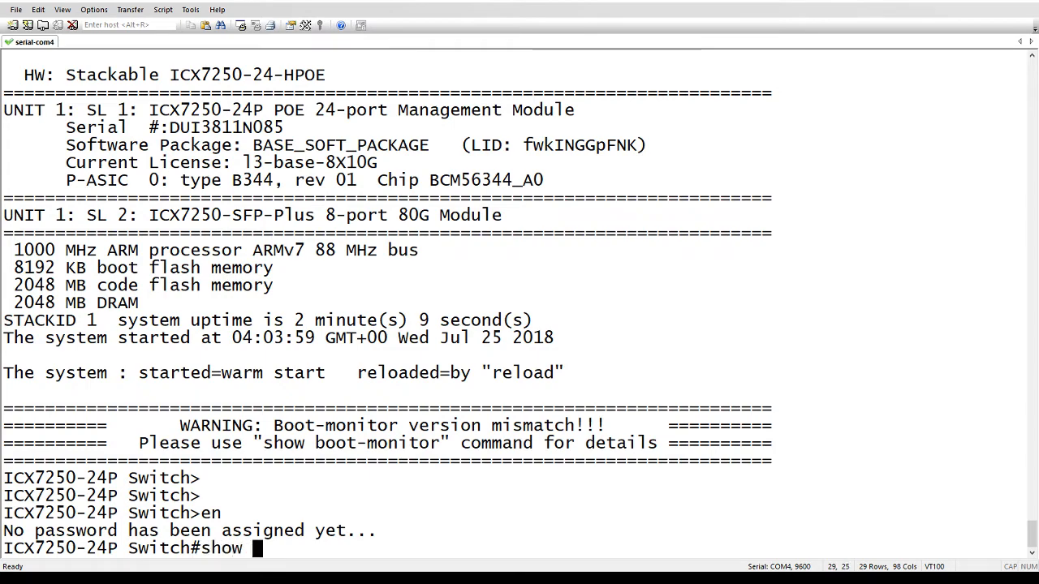
text(boot-monito)
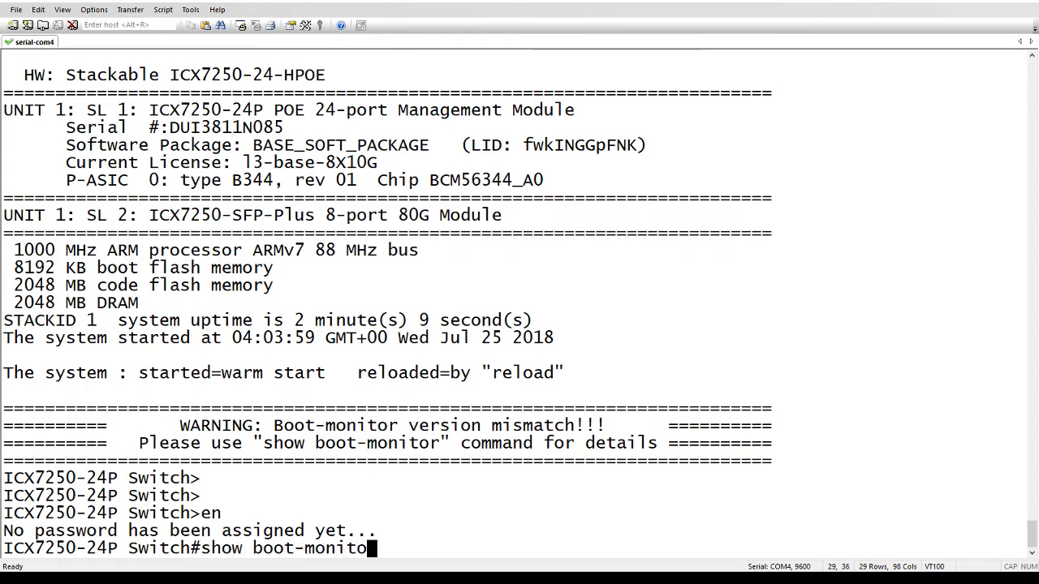
key(Return)
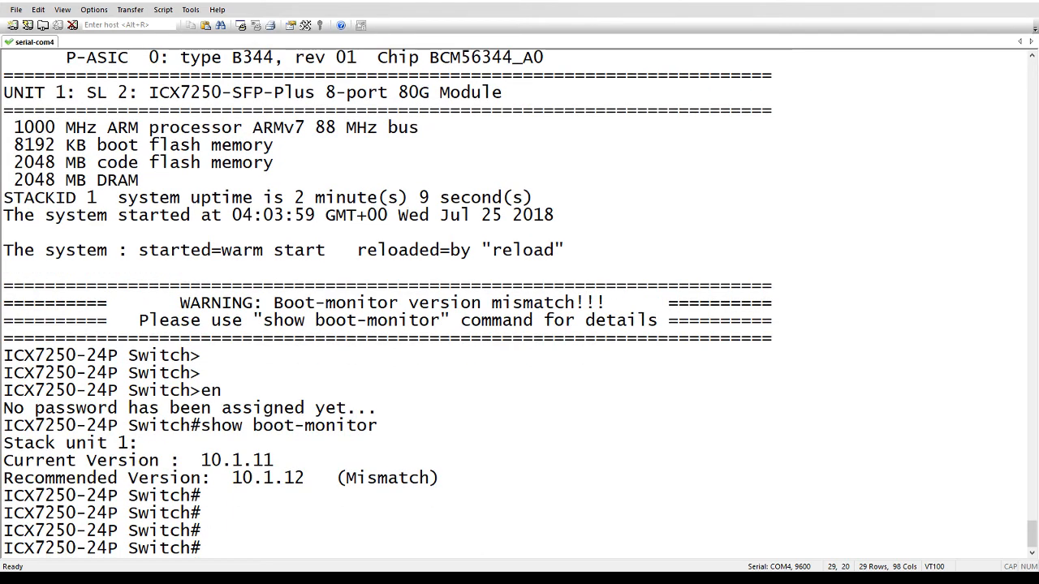
mouse_move(943, 427)
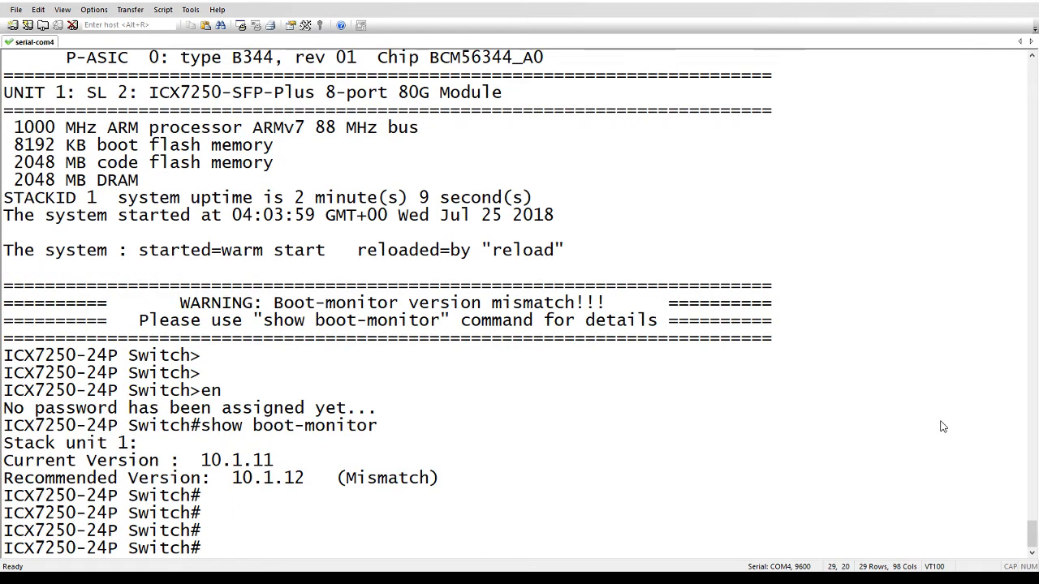
mouse_move(146, 443)
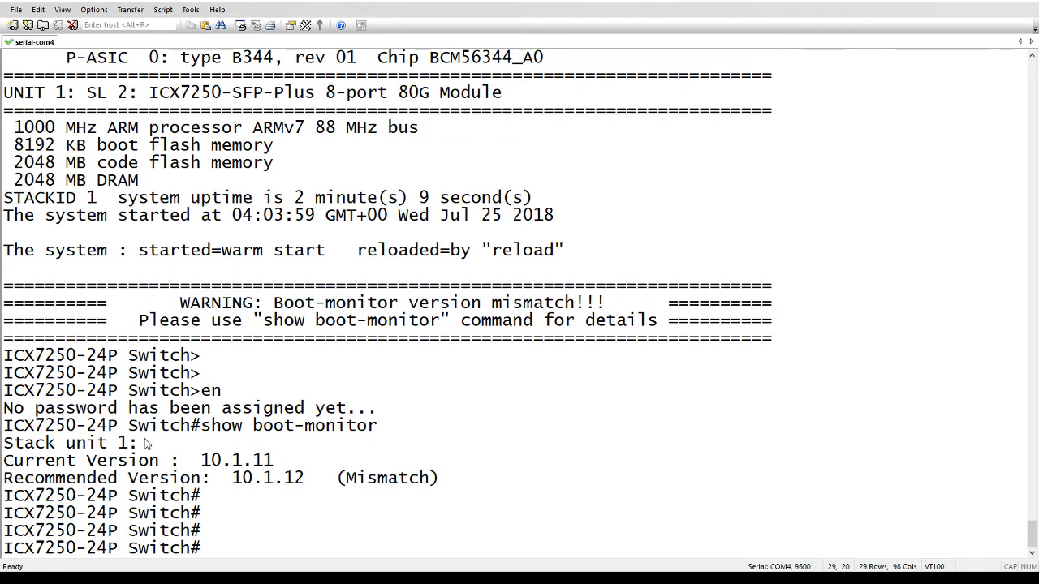
mouse_move(240, 471)
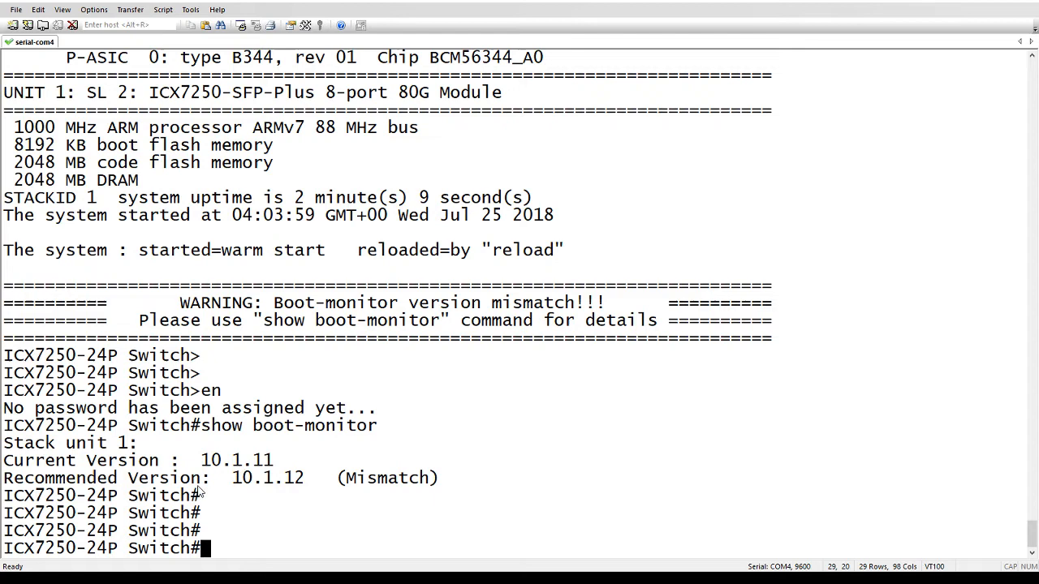
mouse_move(276, 487)
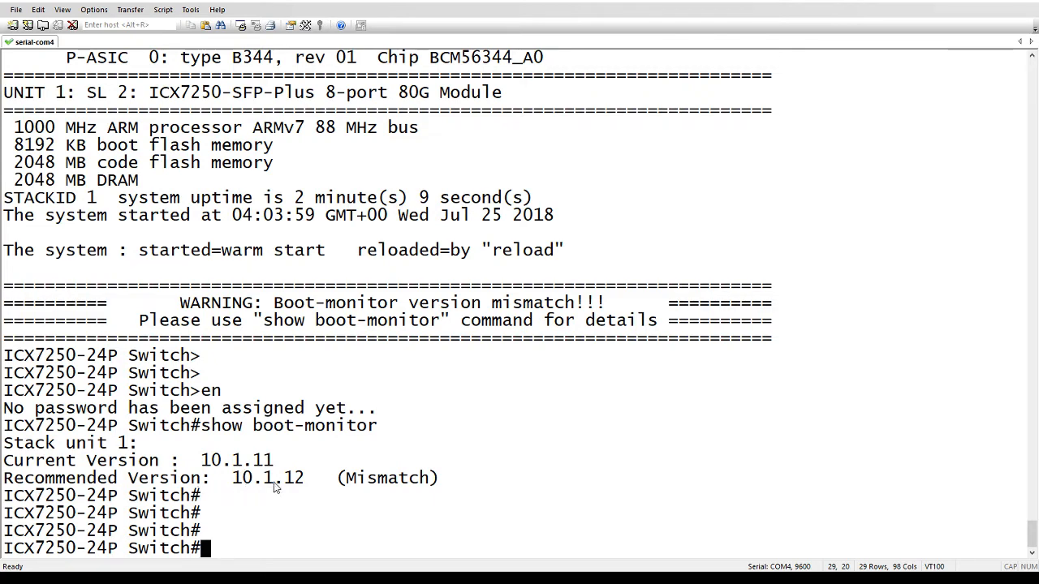
mouse_move(337, 511)
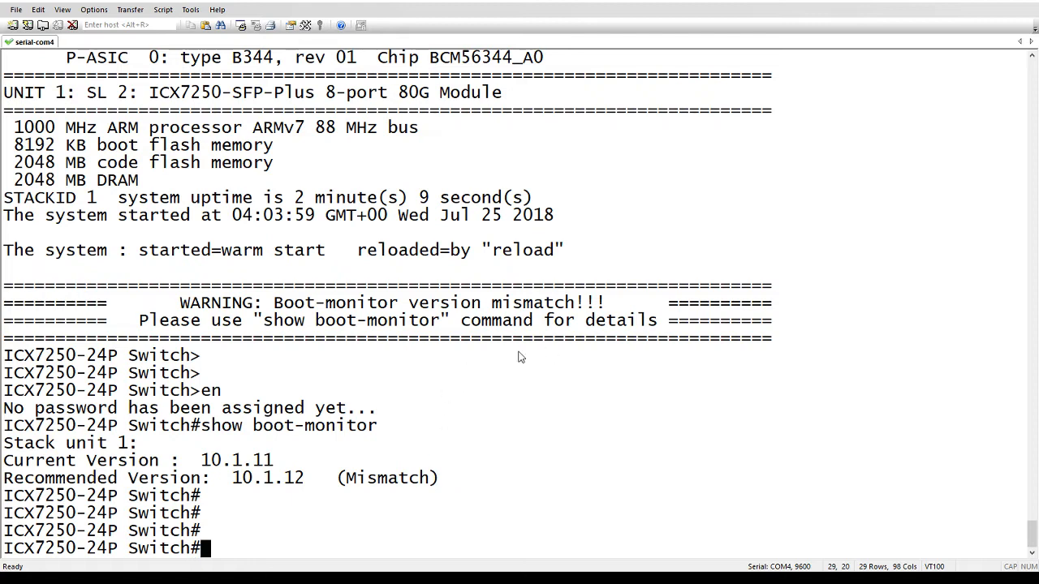
mouse_move(714, 361)
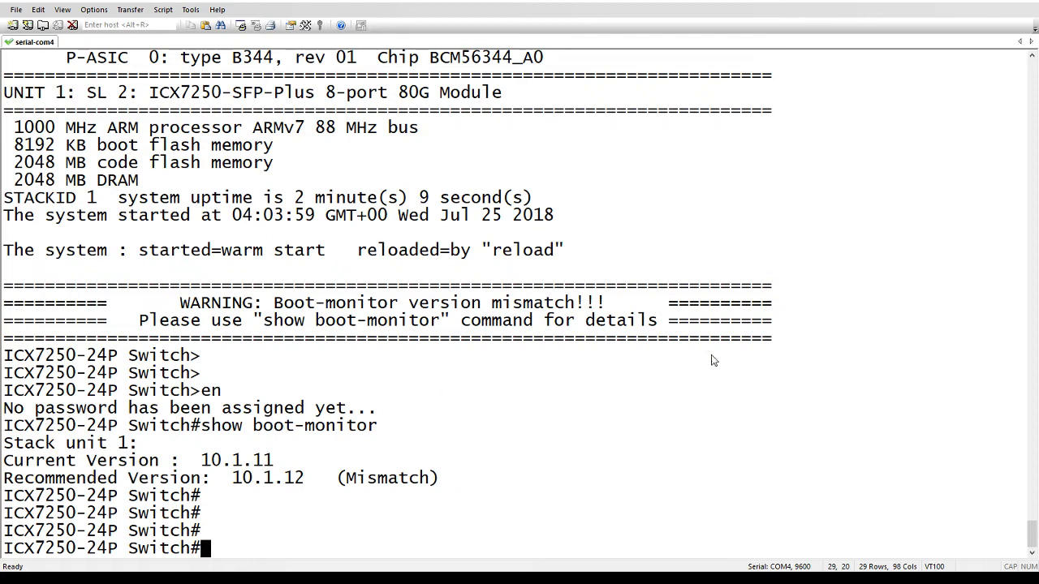
mouse_move(208, 349)
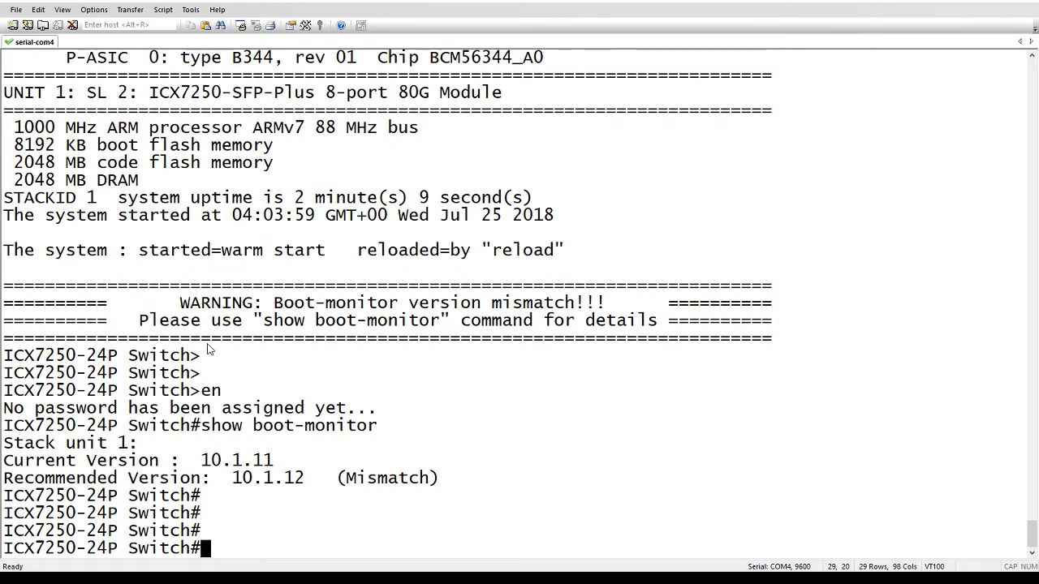